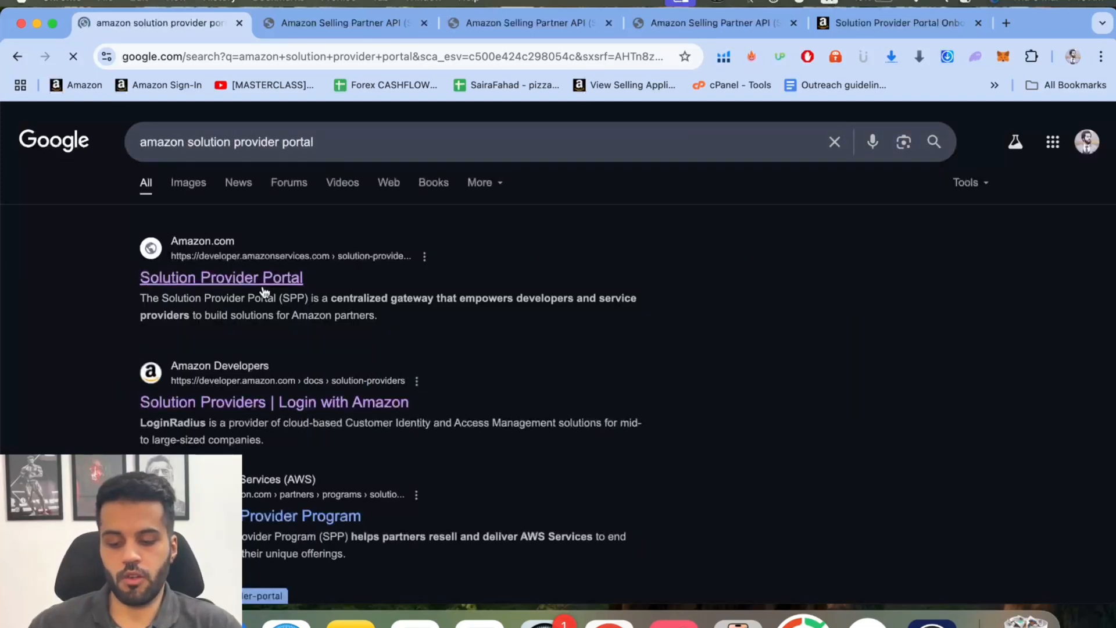
- Bring up the developer registration page and review its Registration Process Overview steps
{"action": "right_click", "coordinate": [221, 276]}
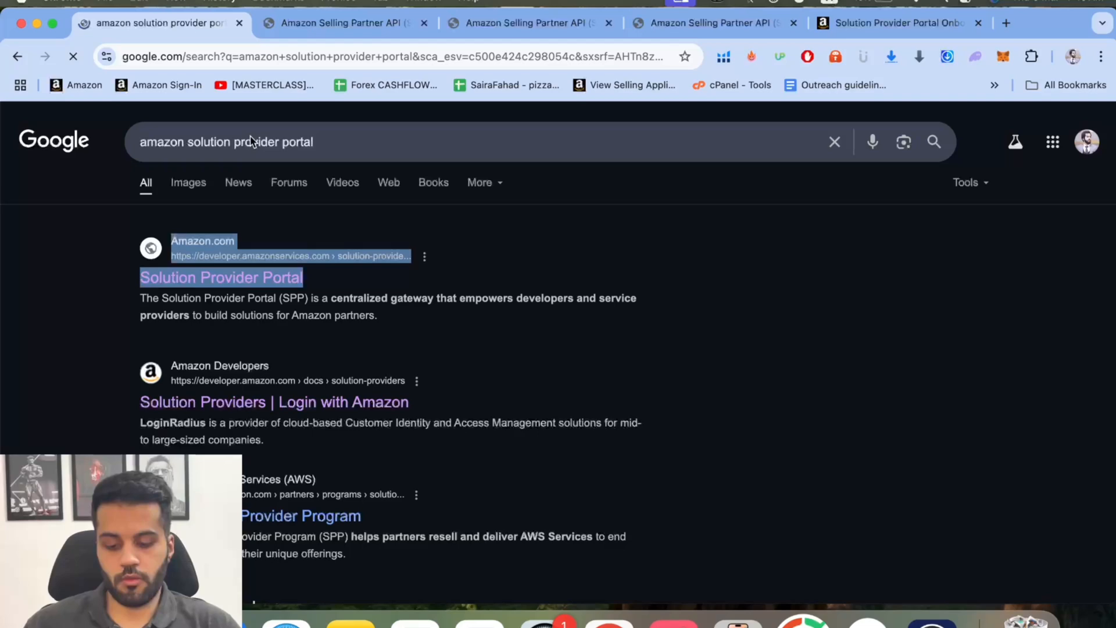
{"action": "left_click", "coordinate": [221, 277]}
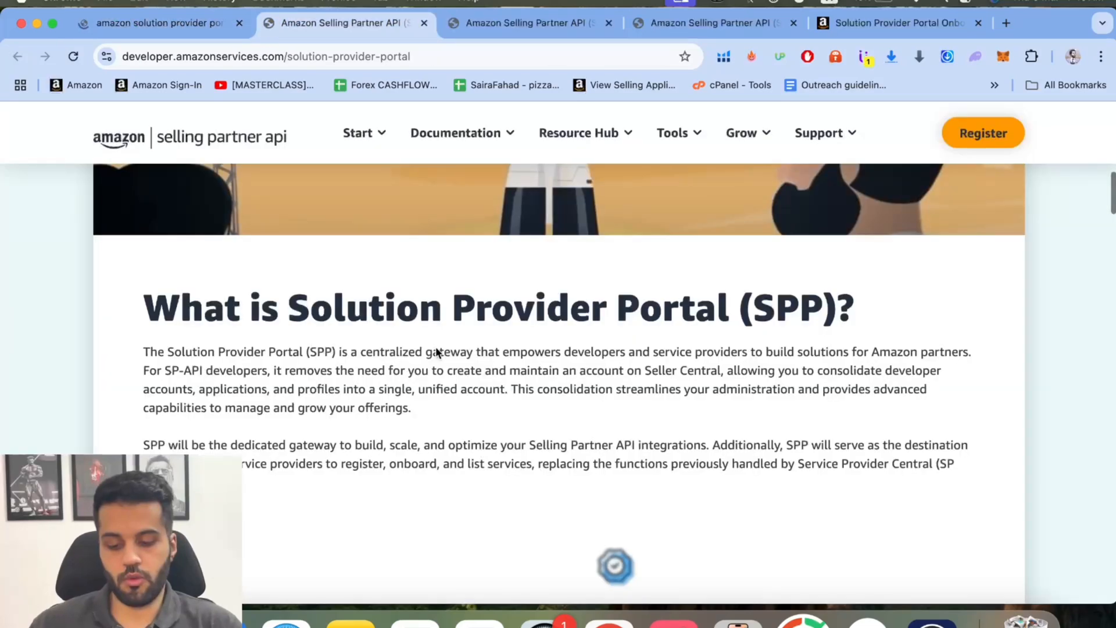
{"action": "scroll", "scroll_direction": "down", "scroll_amount": 3}
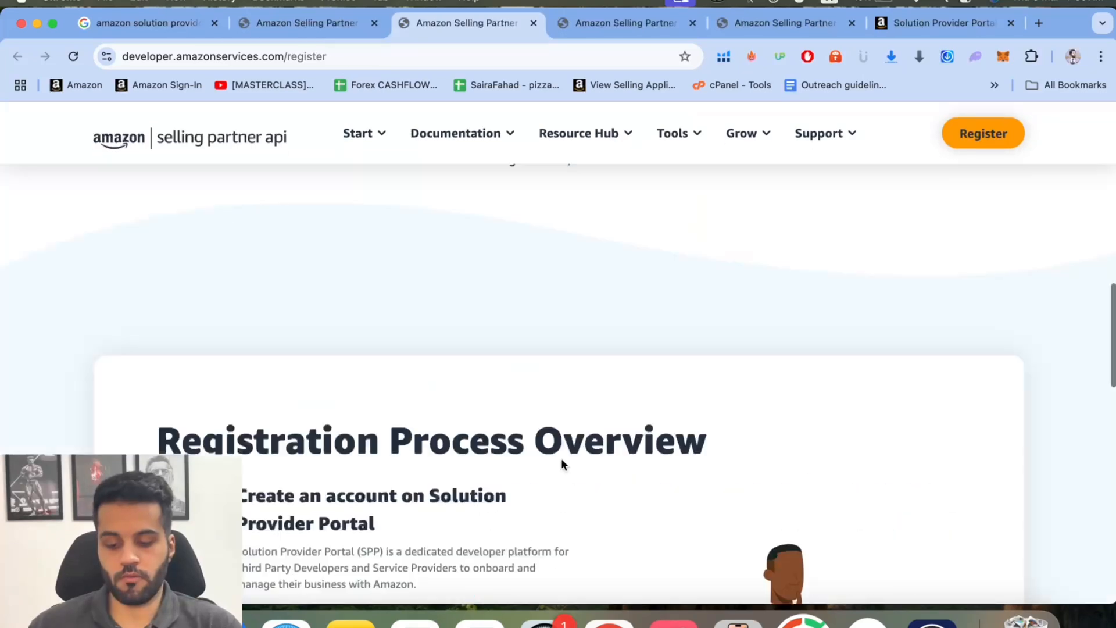
{"action": "scroll", "scroll_direction": "down", "scroll_amount": 3}
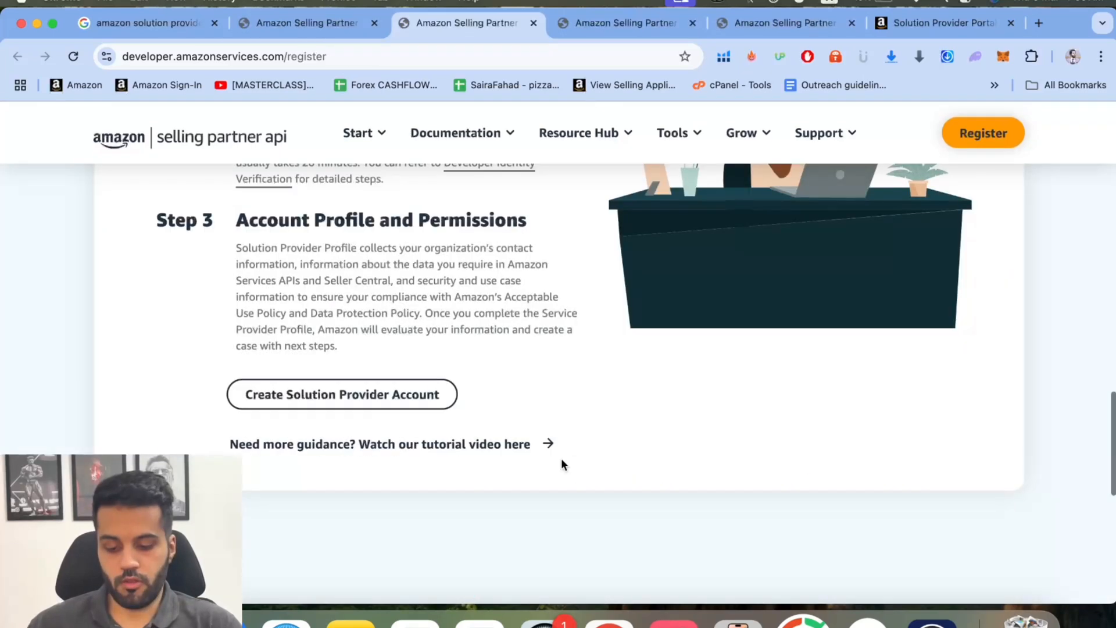
{"action": "scroll", "scroll_direction": "up", "scroll_amount": 3}
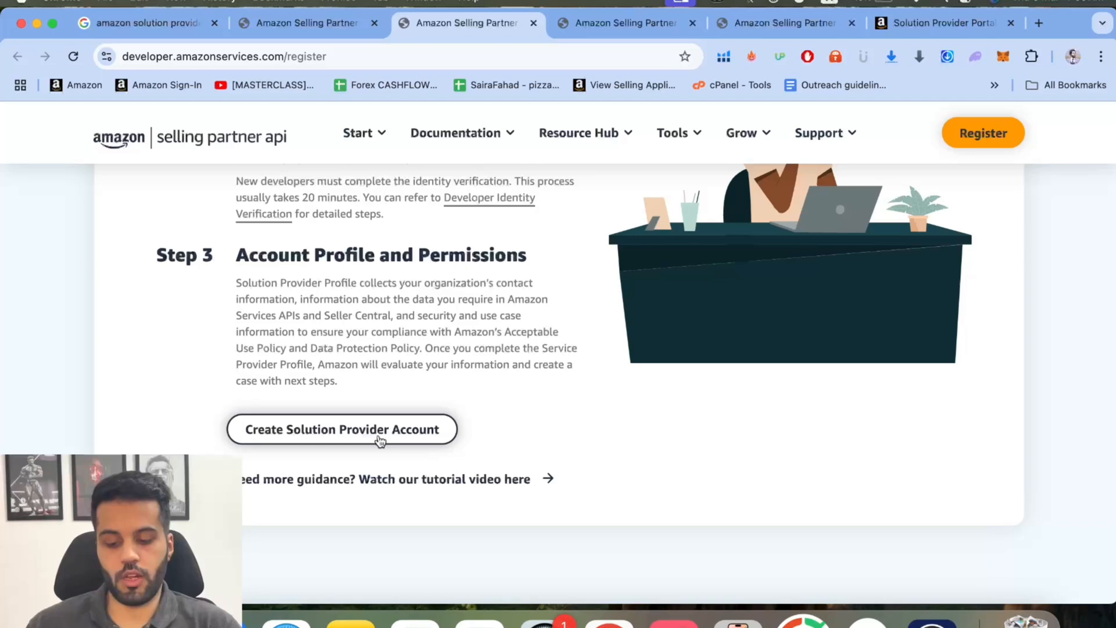
- Start creating a Solution Provider account, review the General Guidance and acknowledge it to reach Program Enrollment
{"action": "left_click", "coordinate": [342, 429]}
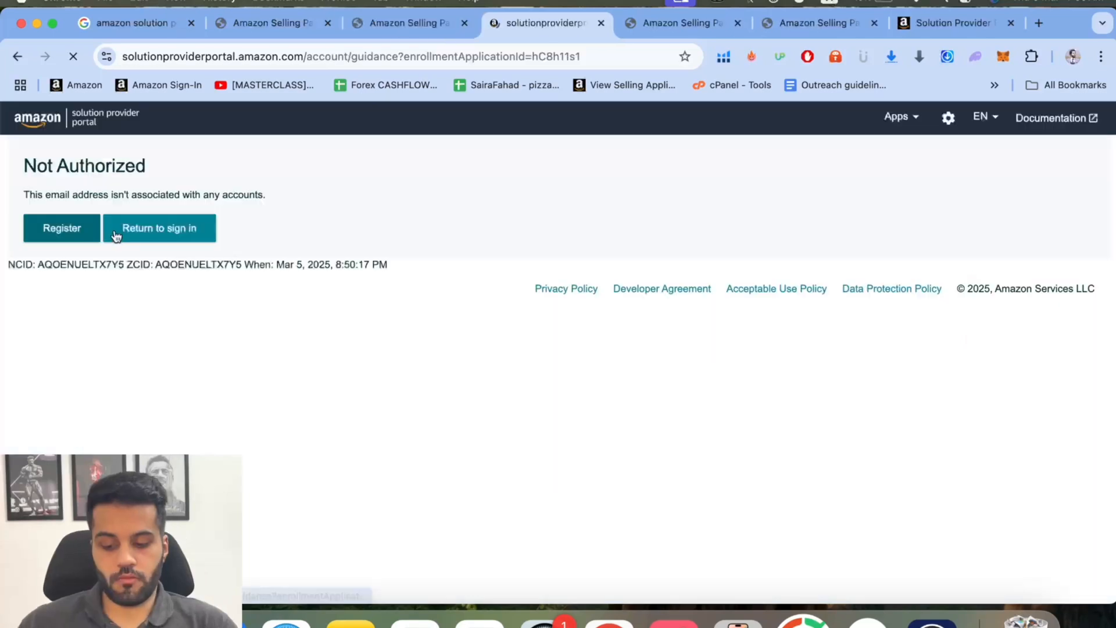
{"action": "left_click", "coordinate": [158, 228]}
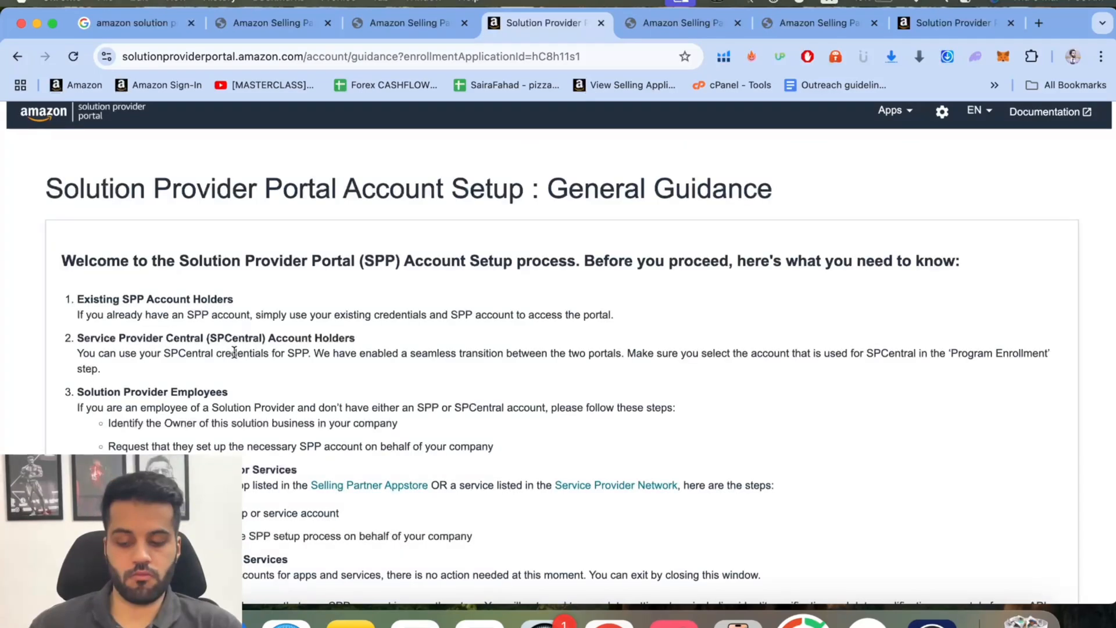
{"action": "scroll", "scroll_direction": "down", "scroll_amount": 3}
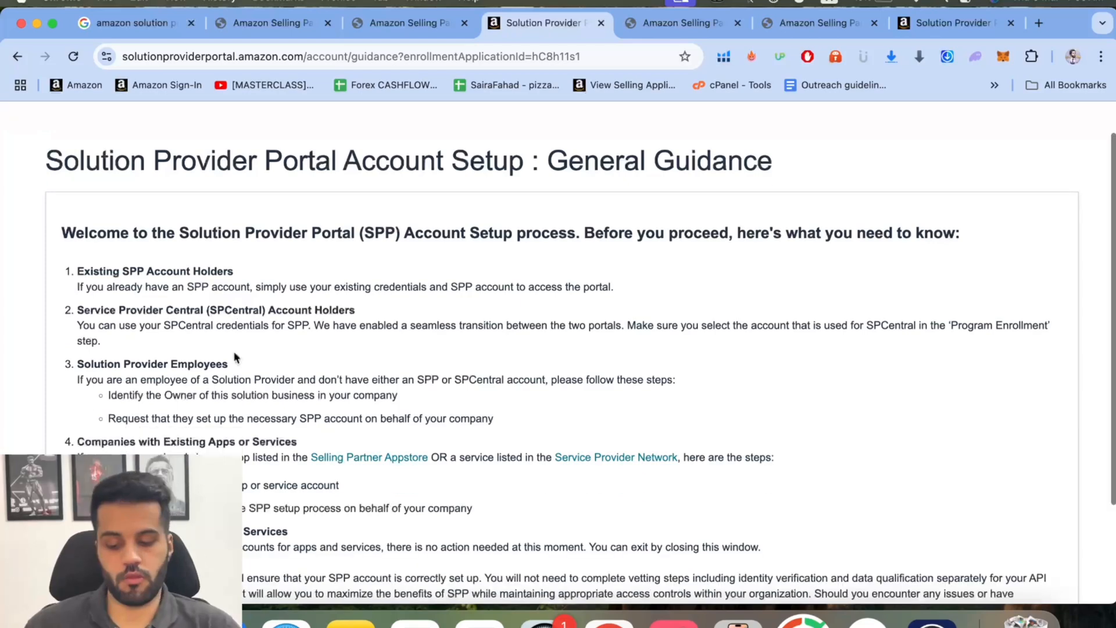
{"action": "scroll", "scroll_direction": "down", "scroll_amount": 3}
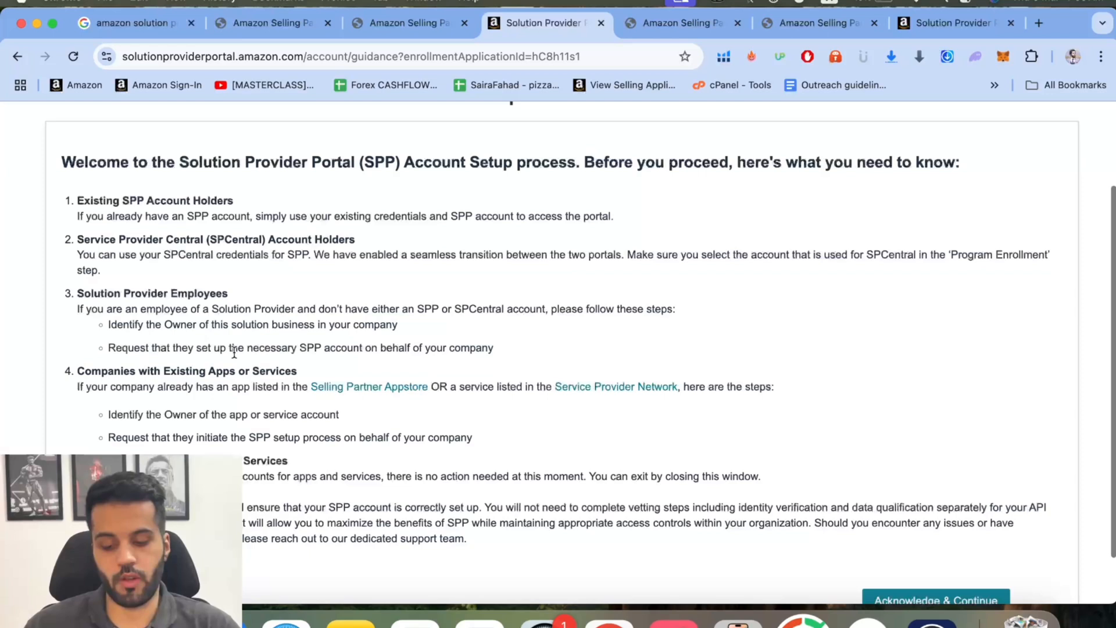
{"action": "left_click", "coordinate": [935, 600]}
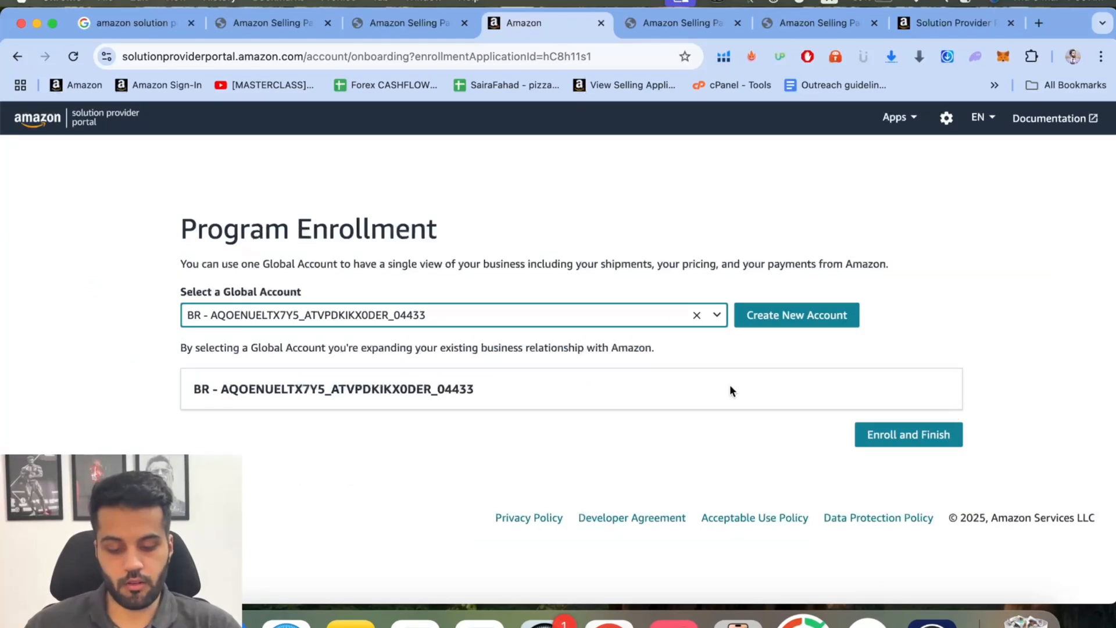
- Review registration Steps 1–3 on the register tab, then return to the Solution Provider Portal overview
{"action": "left_click", "coordinate": [682, 23]}
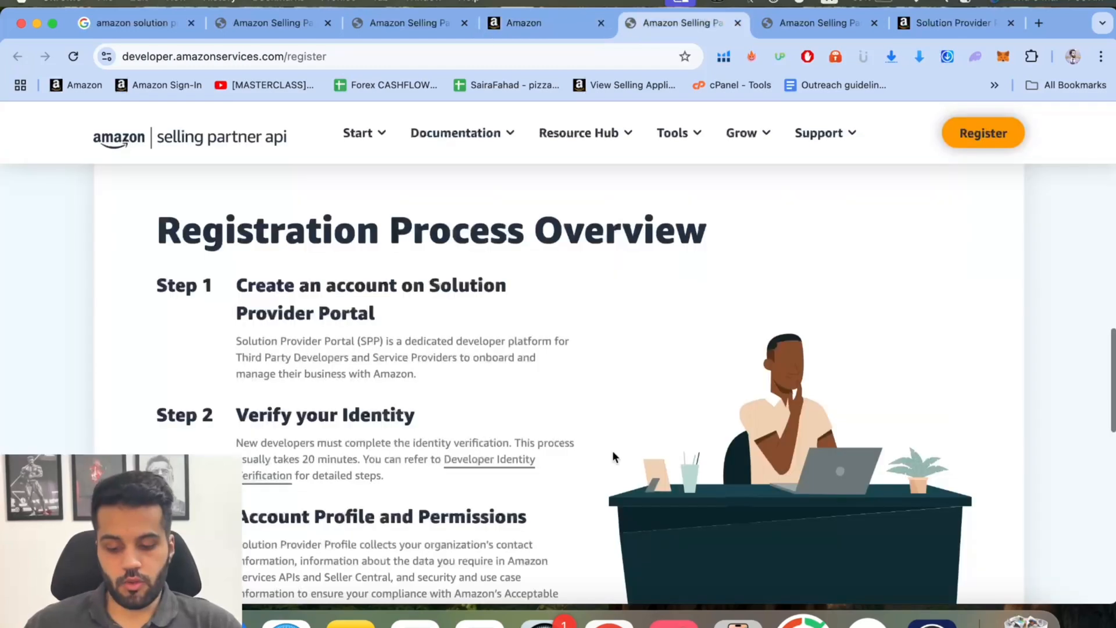
{"action": "mouse_move", "coordinate": [226, 311]}
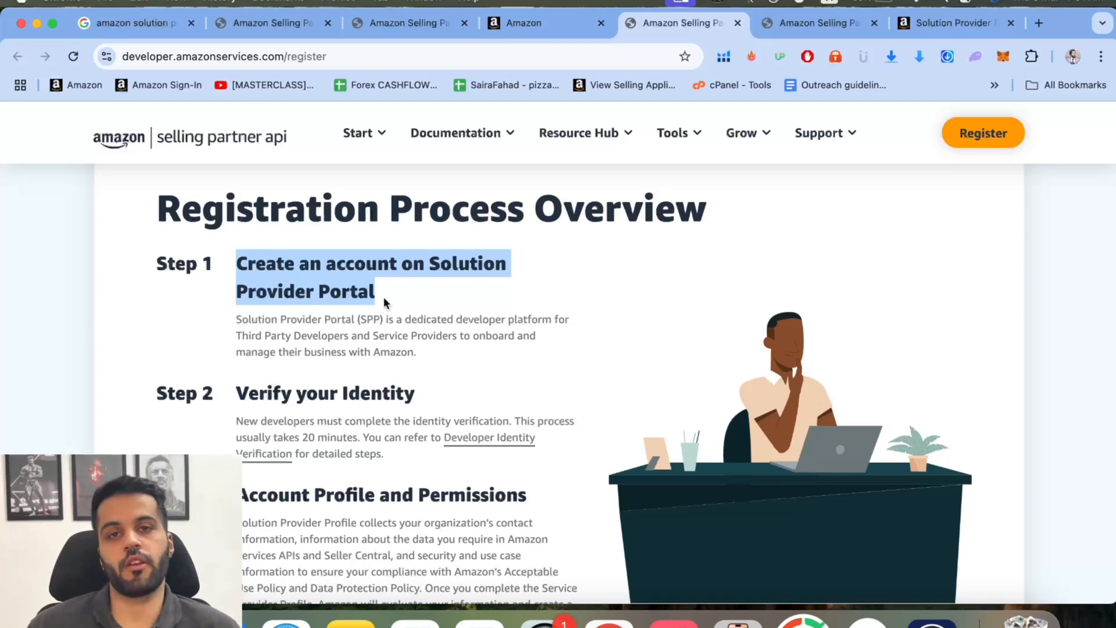
{"action": "scroll", "scroll_direction": "down", "scroll_amount": 3}
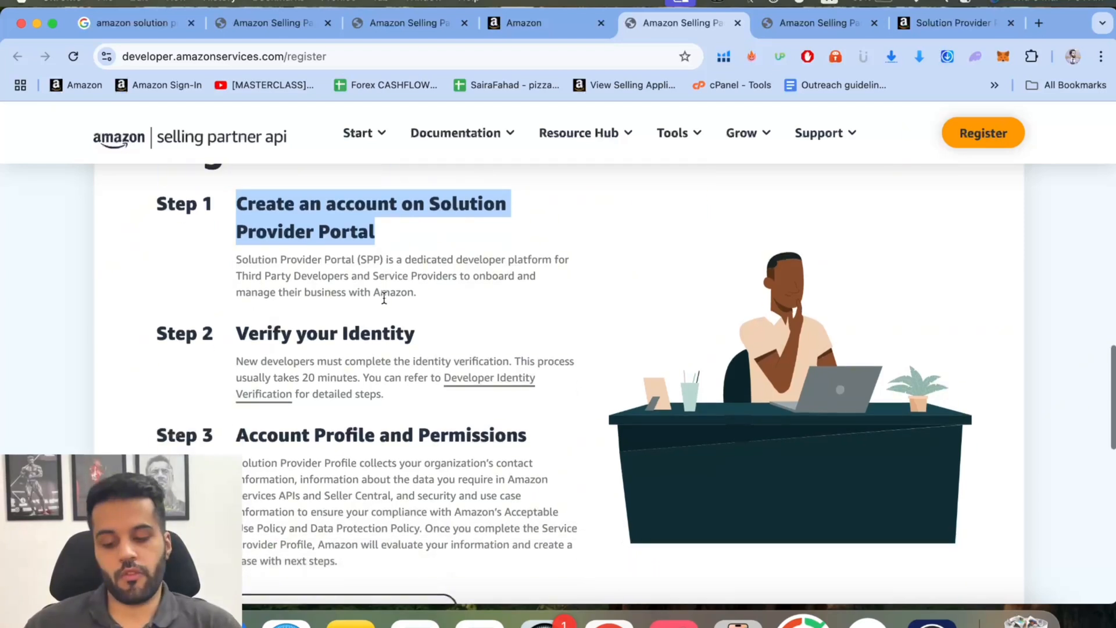
{"action": "scroll", "scroll_direction": "down", "scroll_amount": 3}
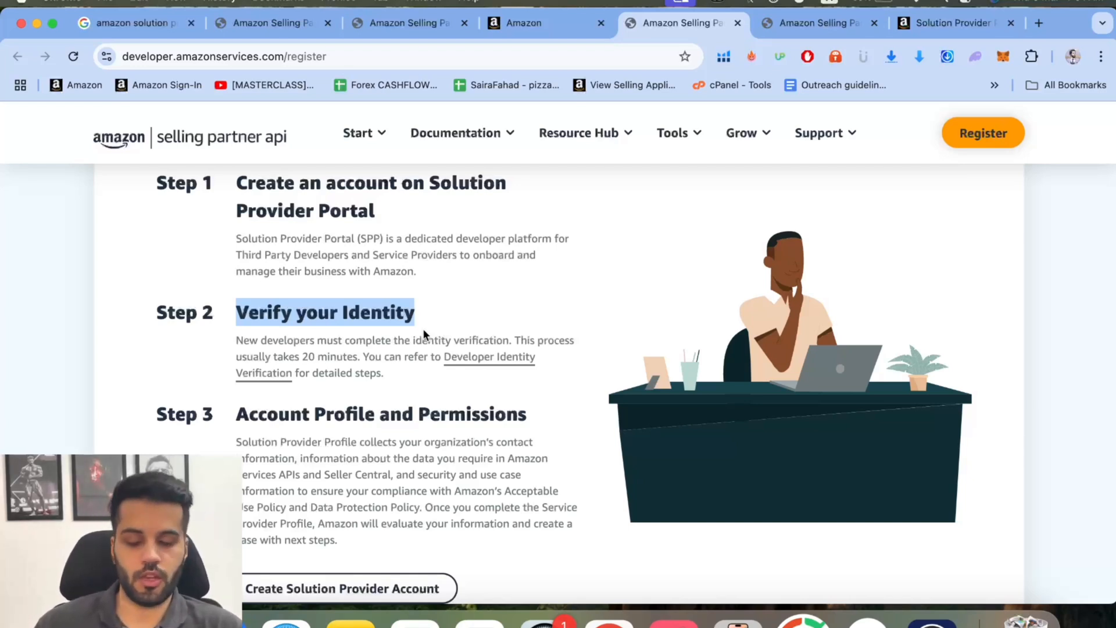
{"action": "scroll", "scroll_direction": "down", "scroll_amount": 3}
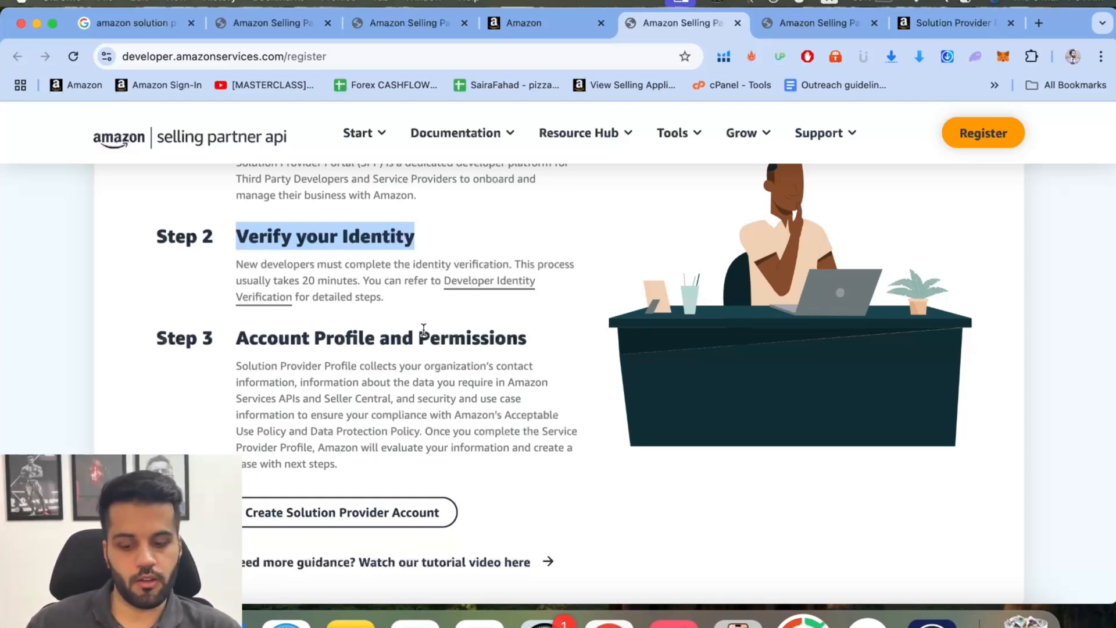
{"action": "scroll", "scroll_direction": "down", "scroll_amount": 3}
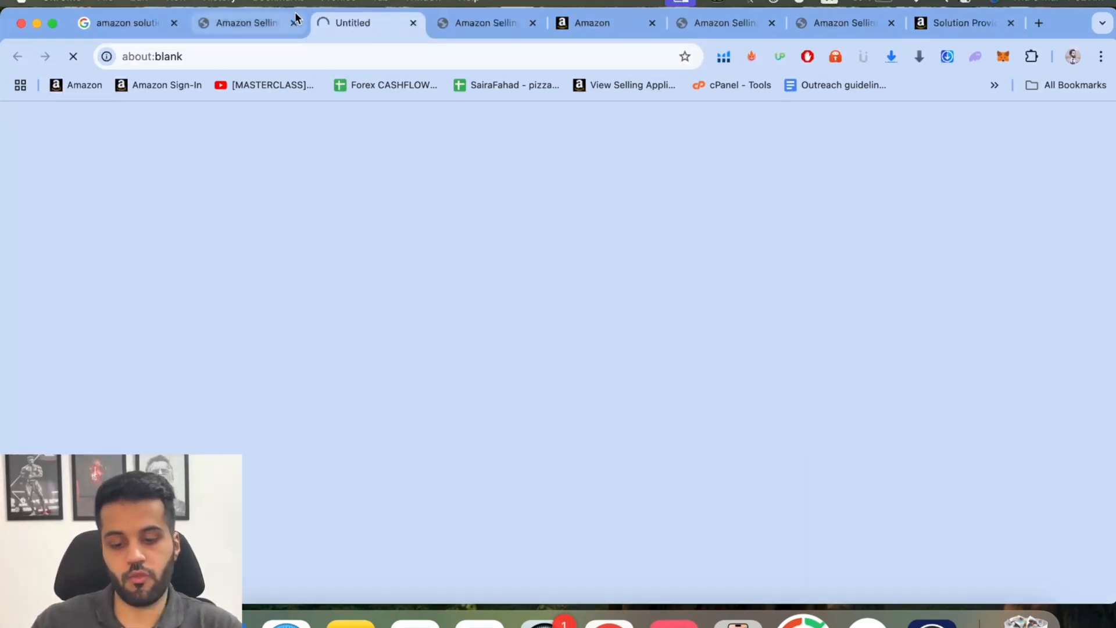
{"action": "left_click", "coordinate": [246, 22]}
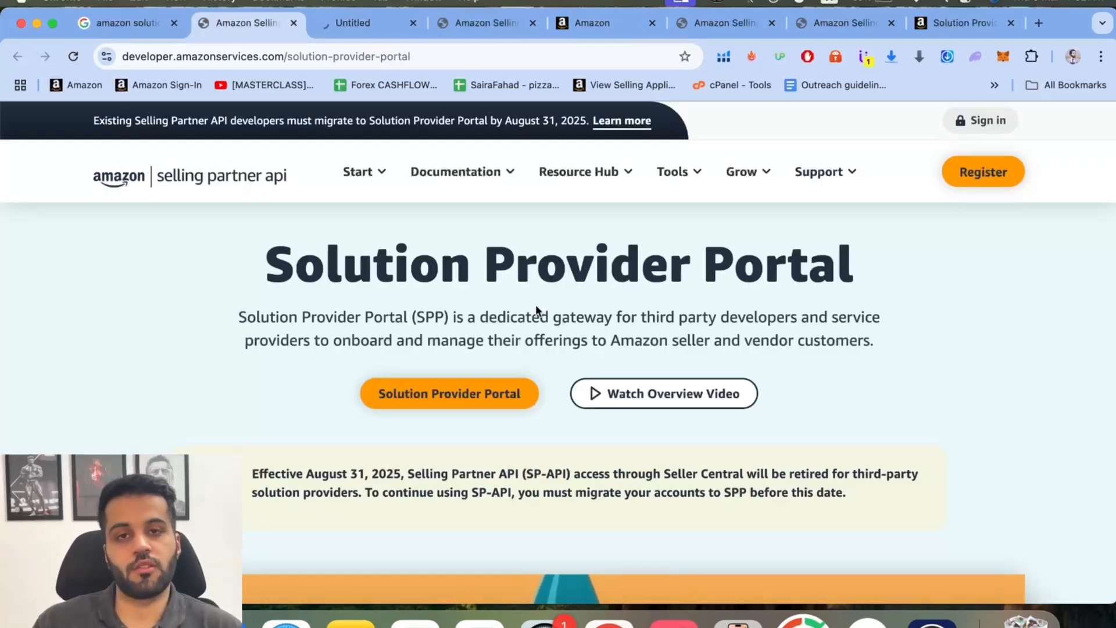